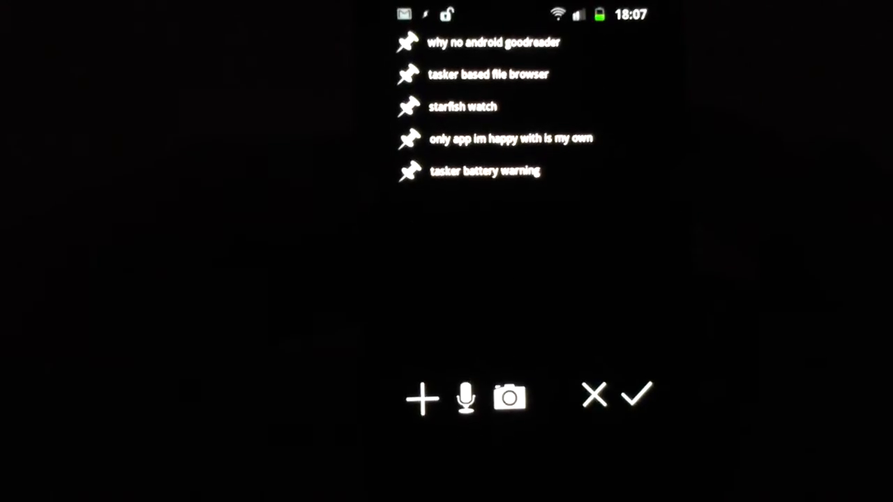
Launch voice input from the to-do scene's microphone icon so it listens for a new item
left_click(466, 398)
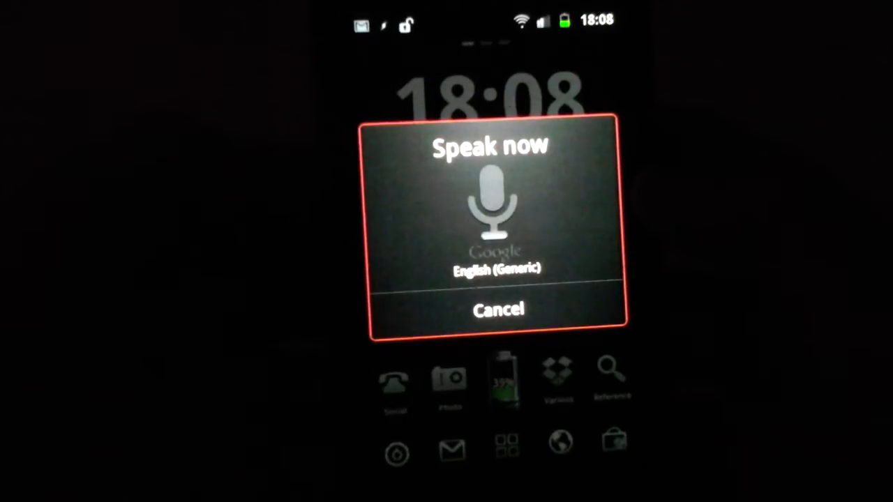
Speak cake, apples and bananas so each is appended to the to-do list
left_click(497, 309)
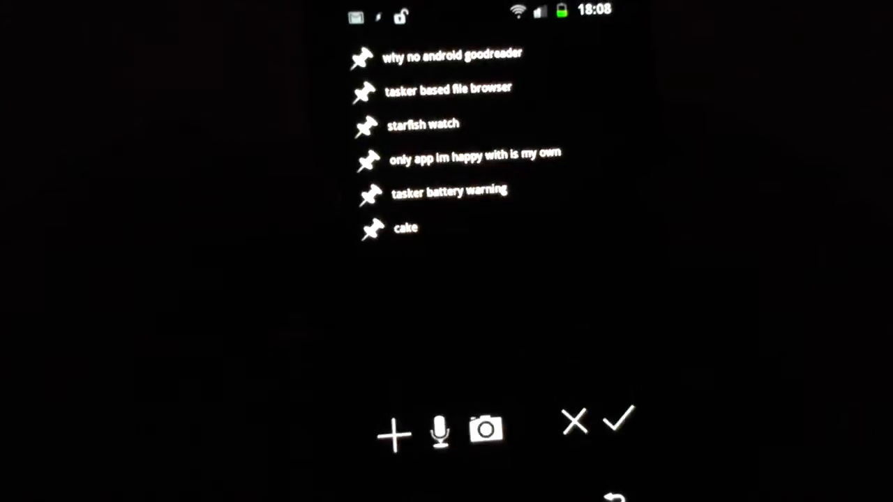
left_click(438, 430)
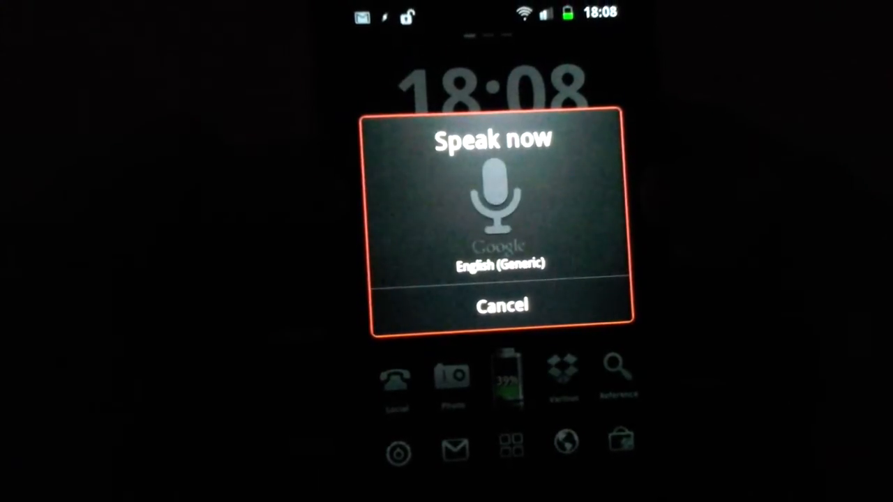
left_click(502, 307)
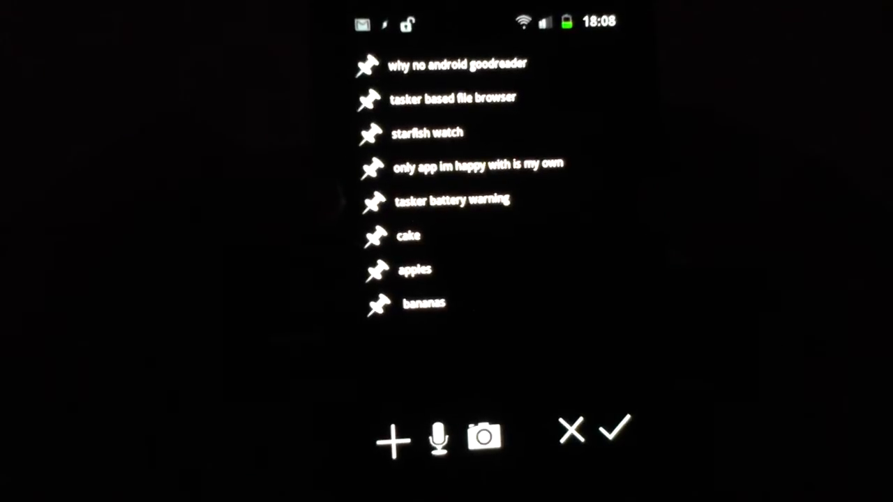
left_click(392, 439)
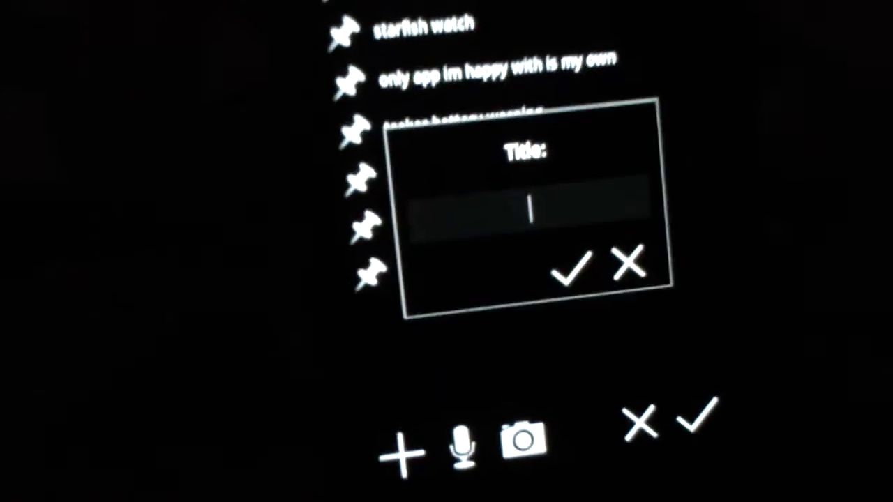
Bring up the Title input dialog for a new to-do item via the + icon
left_click(537, 209)
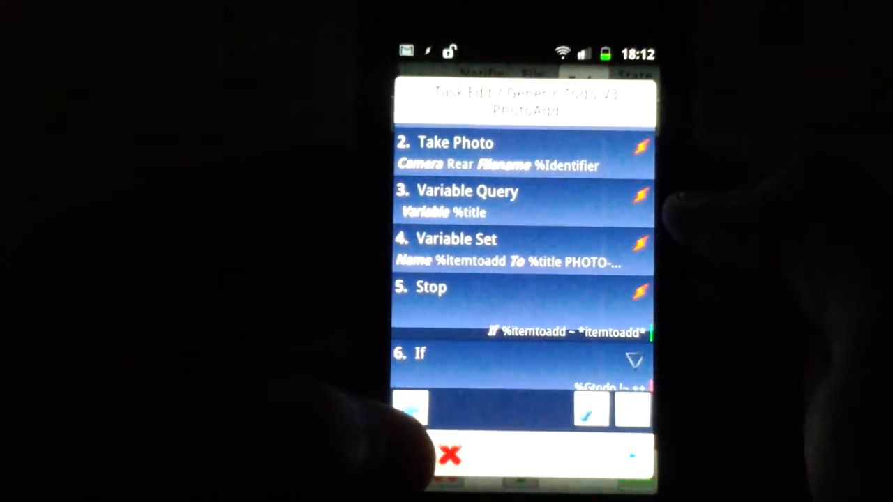
Move from the photo-add task (Take Photo, Variable Query, Variable Set, Stop) to the item-tap task
left_click(450, 455)
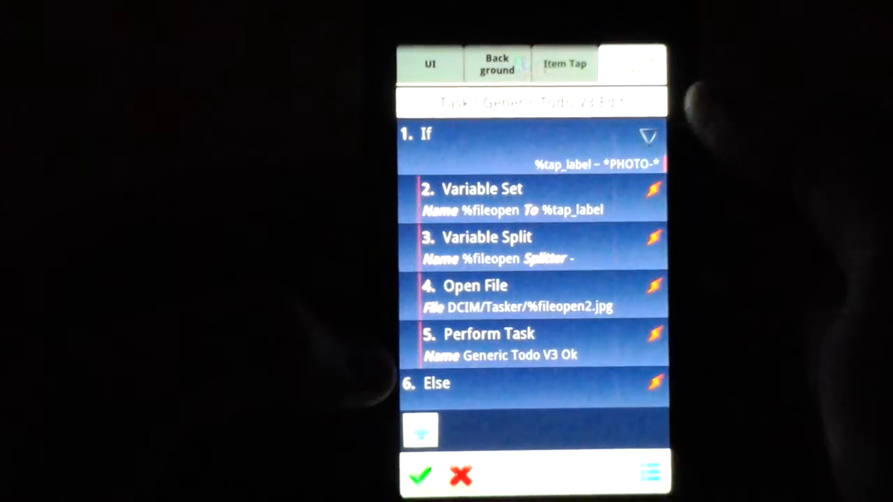
scroll("down", 3)
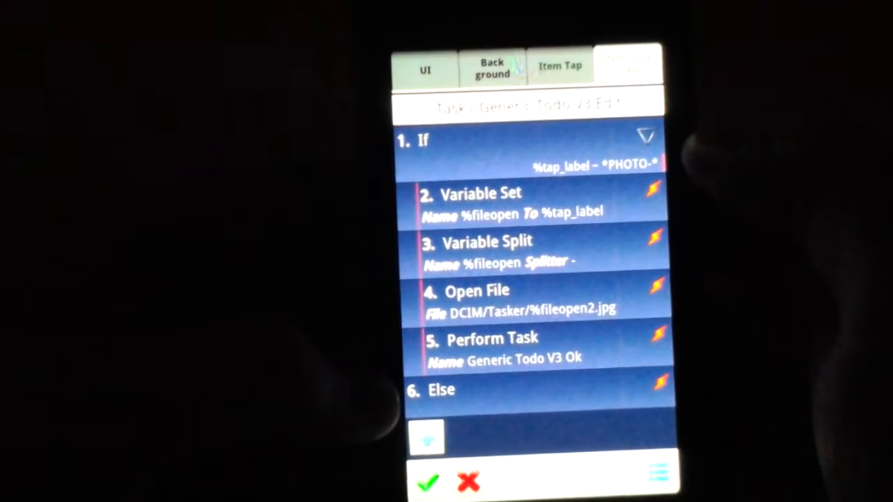
scroll("up", 3)
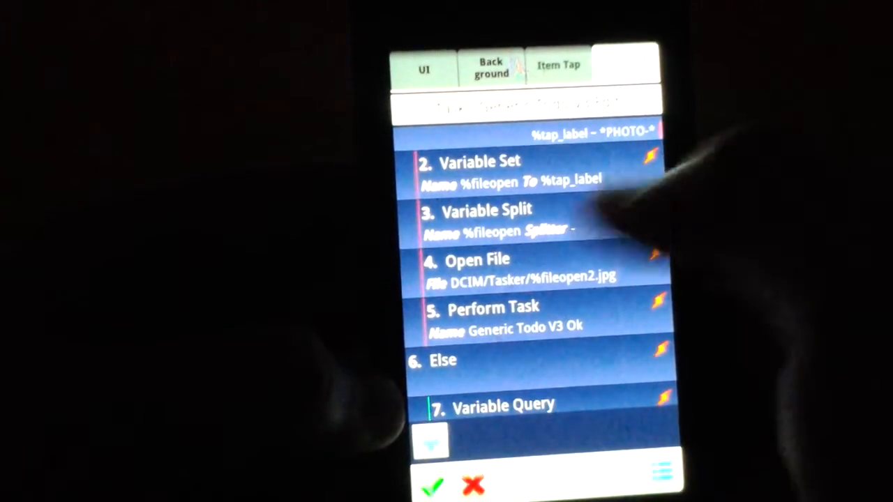
scroll("up", 3)
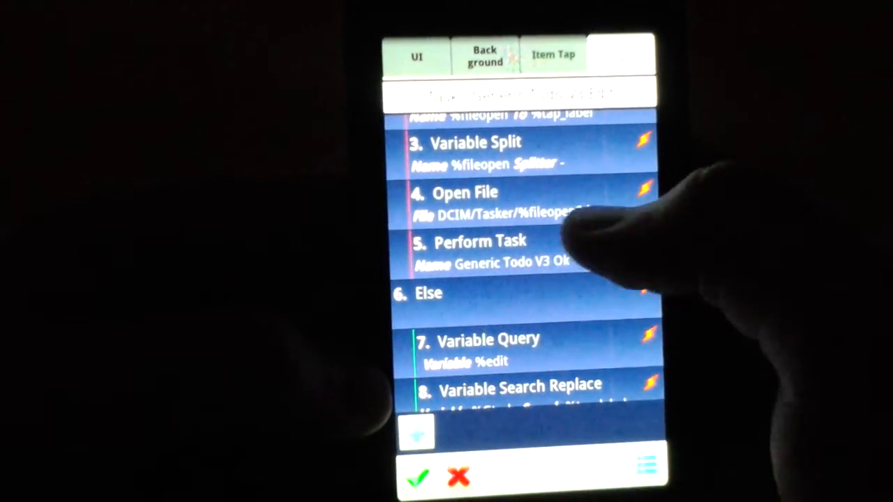
scroll("up", 3)
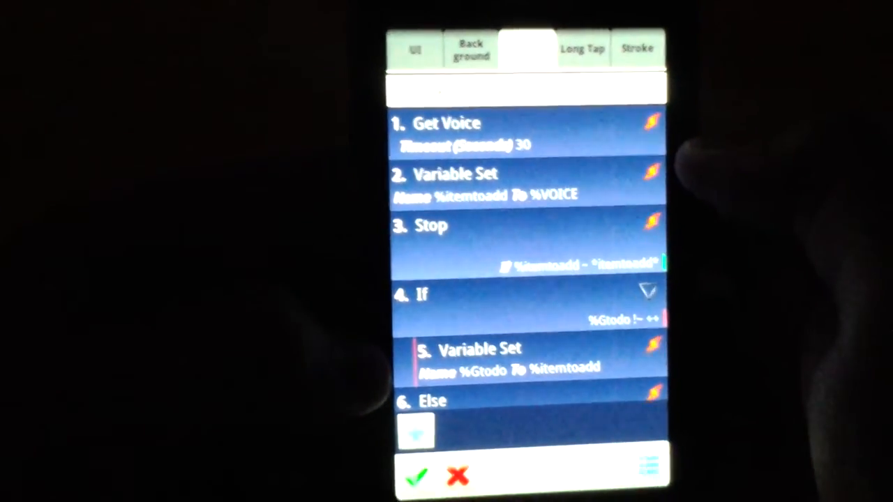
Scroll the voice-add task to its Else append, End If, Element Visibility and Show Scene actions
scroll("down", 3)
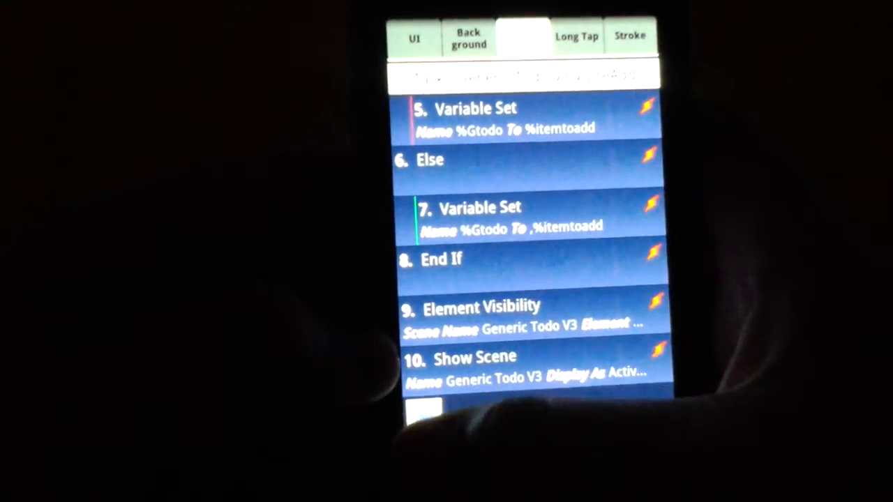